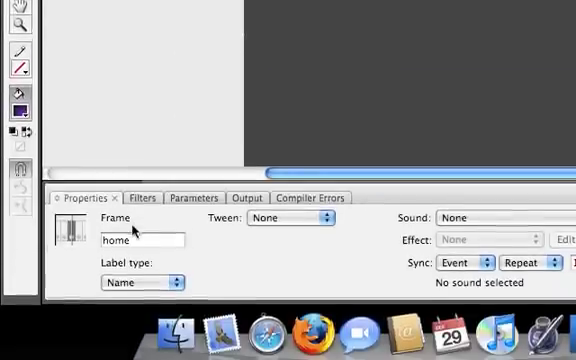
- Start an empty text box on the home frame set in Prestige Elite Std Bold
{"action": "left_click", "coordinate": [133, 228]}
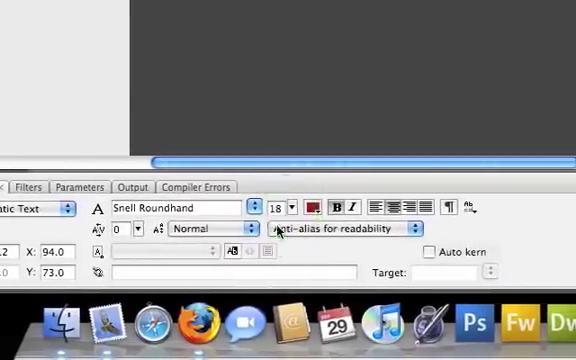
{"action": "left_click", "coordinate": [180, 208]}
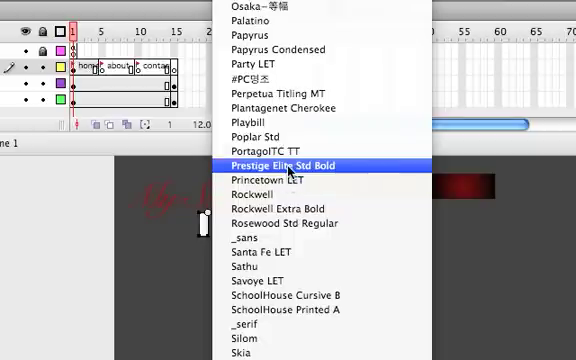
{"action": "left_click", "coordinate": [287, 166]}
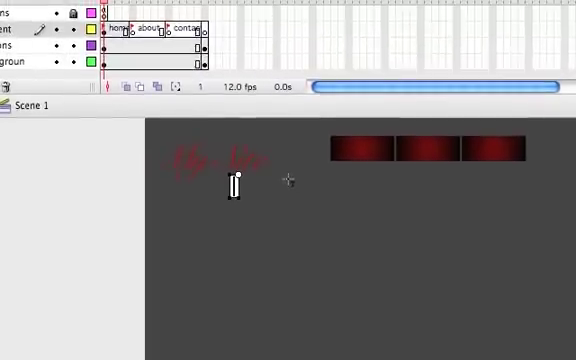
- Enter the home-page welcome sentence "Welcome to my site.", fixing the mistyped start
{"action": "type", "text": "Welcome To My"}
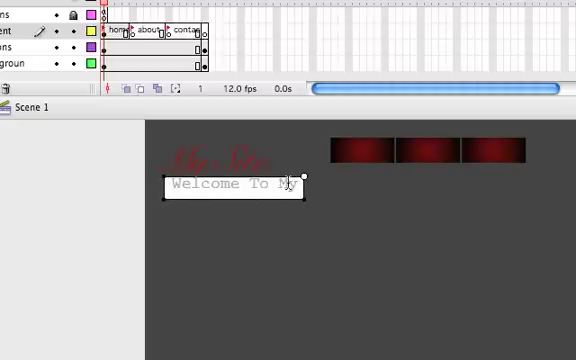
{"action": "key", "text": "Backspace"}
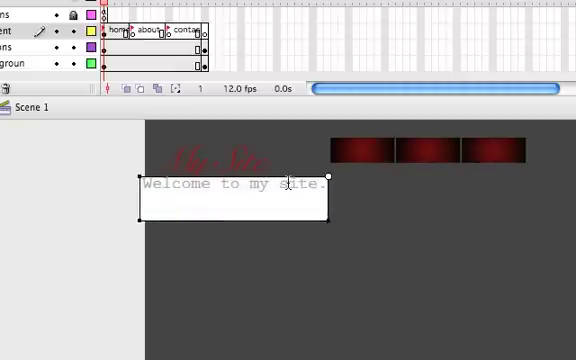
{"action": "type", "text": "Thanks"}
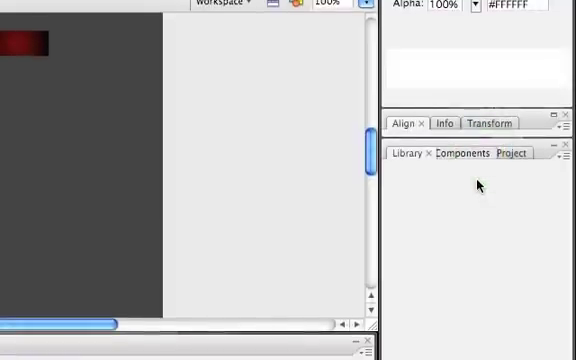
{"action": "mouse_move", "coordinate": [470, 170]}
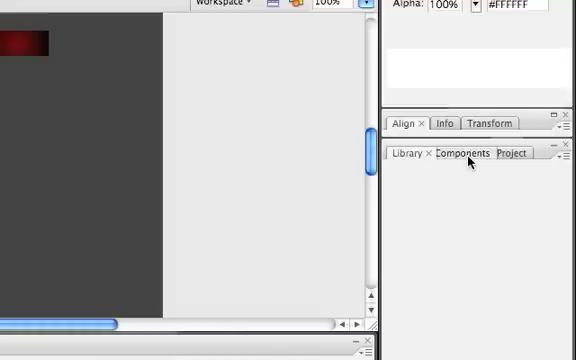
- Drag a Button from the User Interface components onto the stage beside the welcome text
{"action": "left_click", "coordinate": [464, 155]}
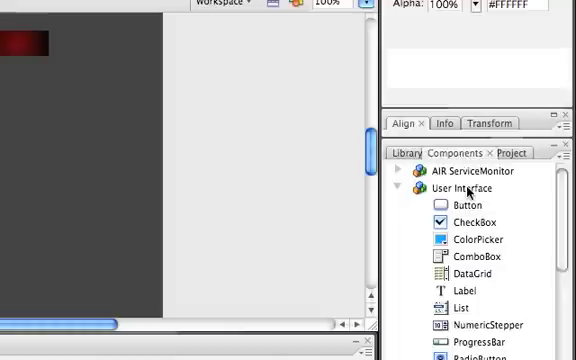
{"action": "mouse_move", "coordinate": [465, 207]}
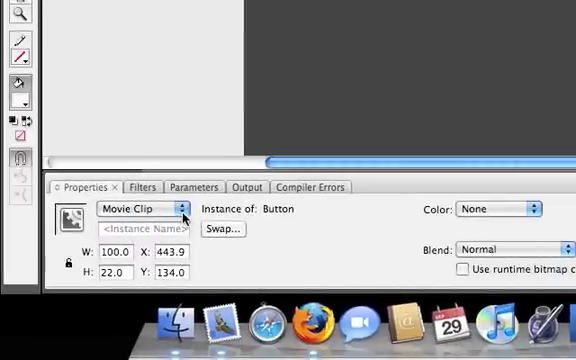
{"action": "left_click", "coordinate": [178, 208]}
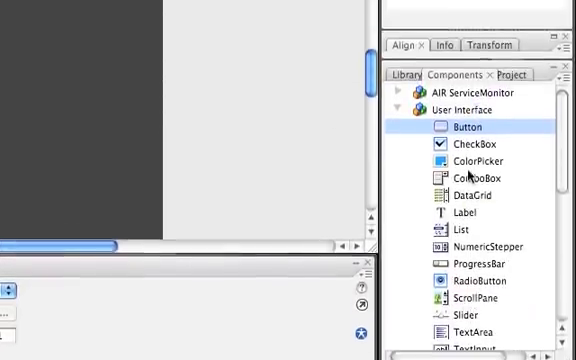
- Scroll the Components panel down to the Video category with FLVPlayback
{"action": "scroll", "scroll_direction": "down", "scroll_amount": 3}
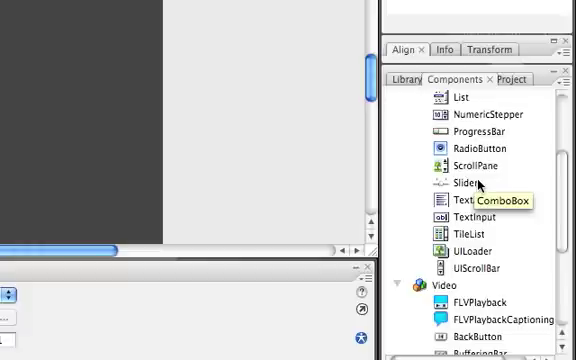
{"action": "left_click", "coordinate": [476, 301]}
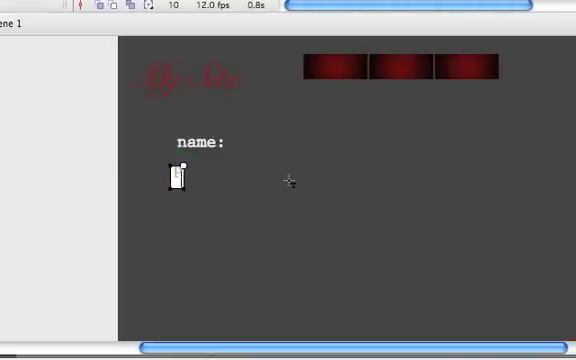
- Add the "Address:" static label under "name:" and begin the "E-mail:" label
{"action": "type", "text": "Address:"}
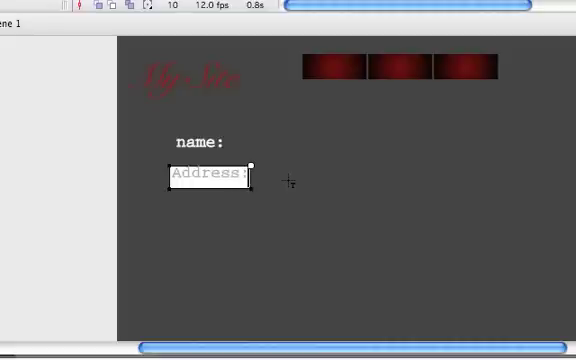
{"action": "mouse_move", "coordinate": [140, 160]}
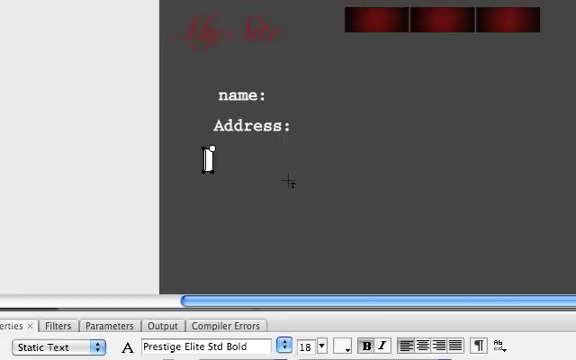
{"action": "type", "text": "E-ma"}
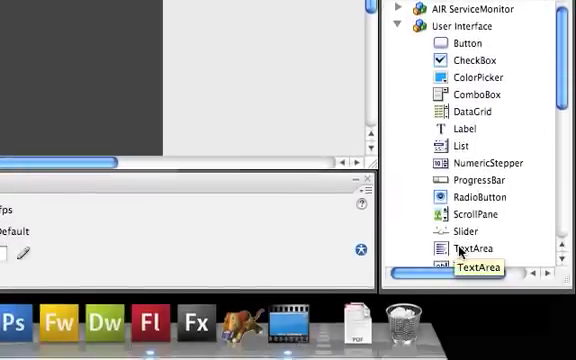
- Scroll the User Interface components down to TextArea
{"action": "scroll", "scroll_direction": "down", "scroll_amount": 3}
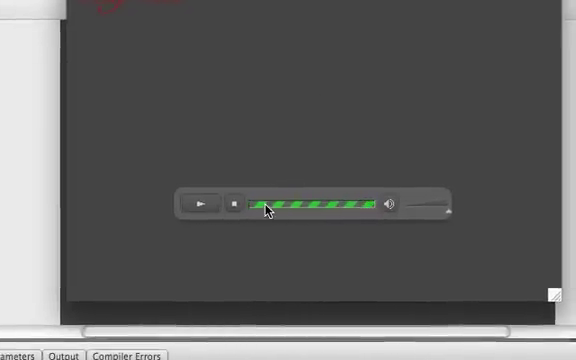
{"action": "mouse_move", "coordinate": [349, 54]}
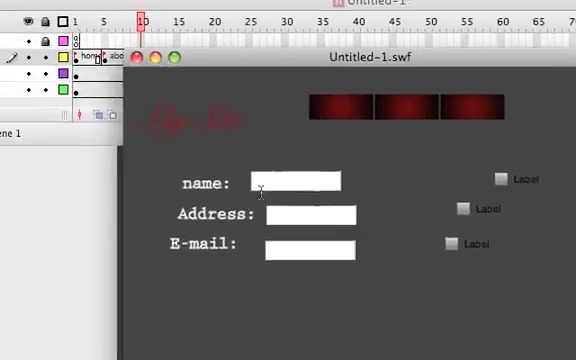
{"action": "type", "text": "blako"}
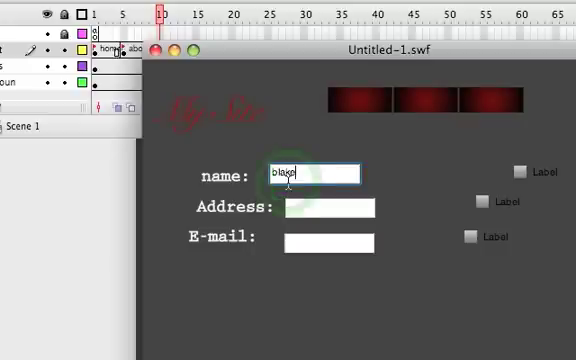
{"action": "type", "text": "fdjsaklfj"}
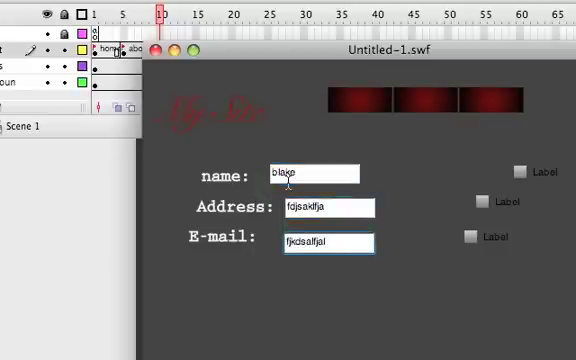
{"action": "type", "text": "alfjal@djkfjl.com"}
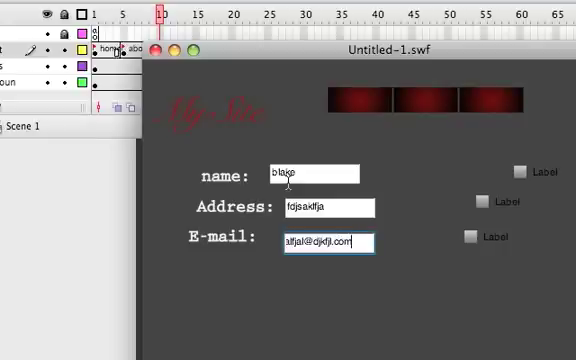